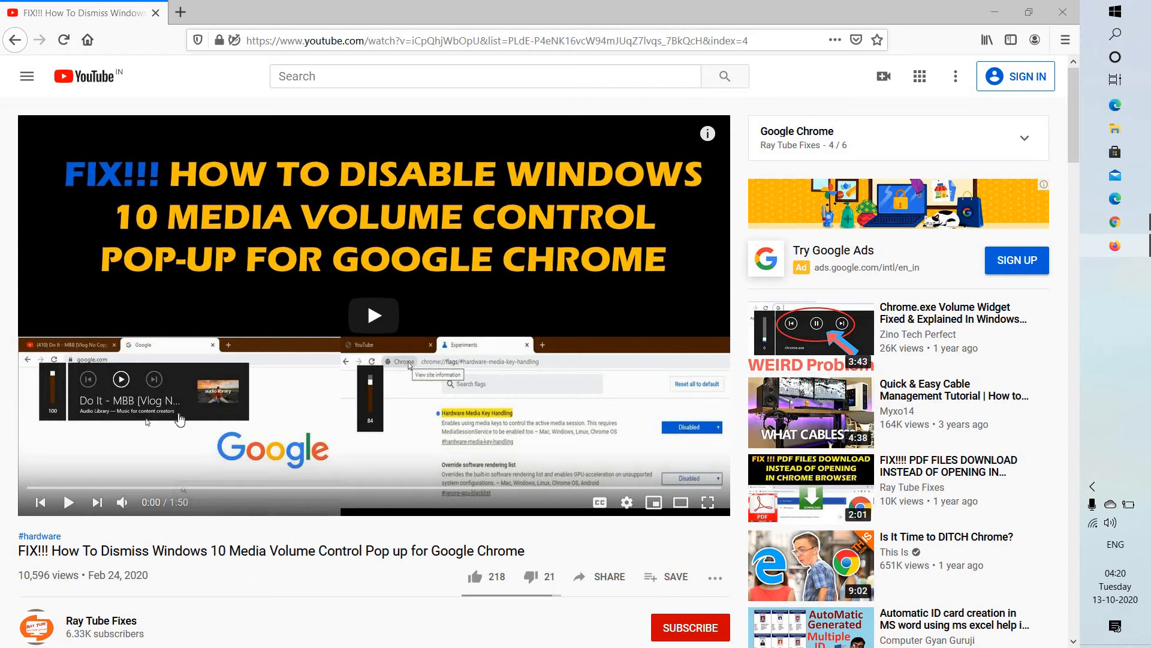
mouse_move(227, 310)
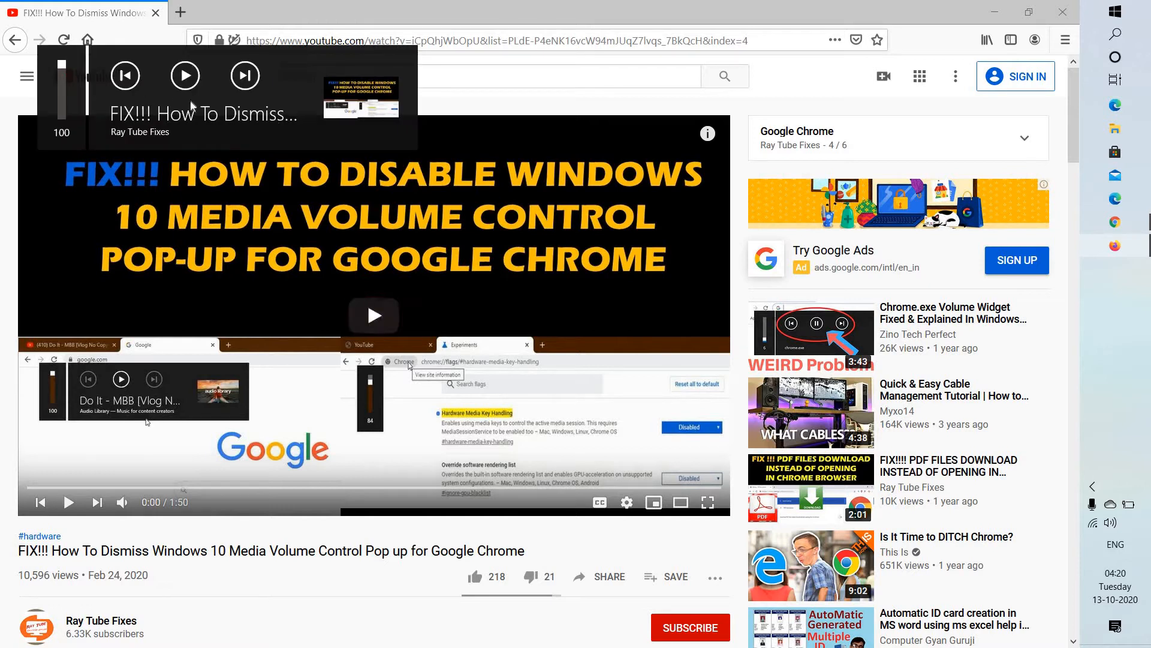
mouse_move(281, 79)
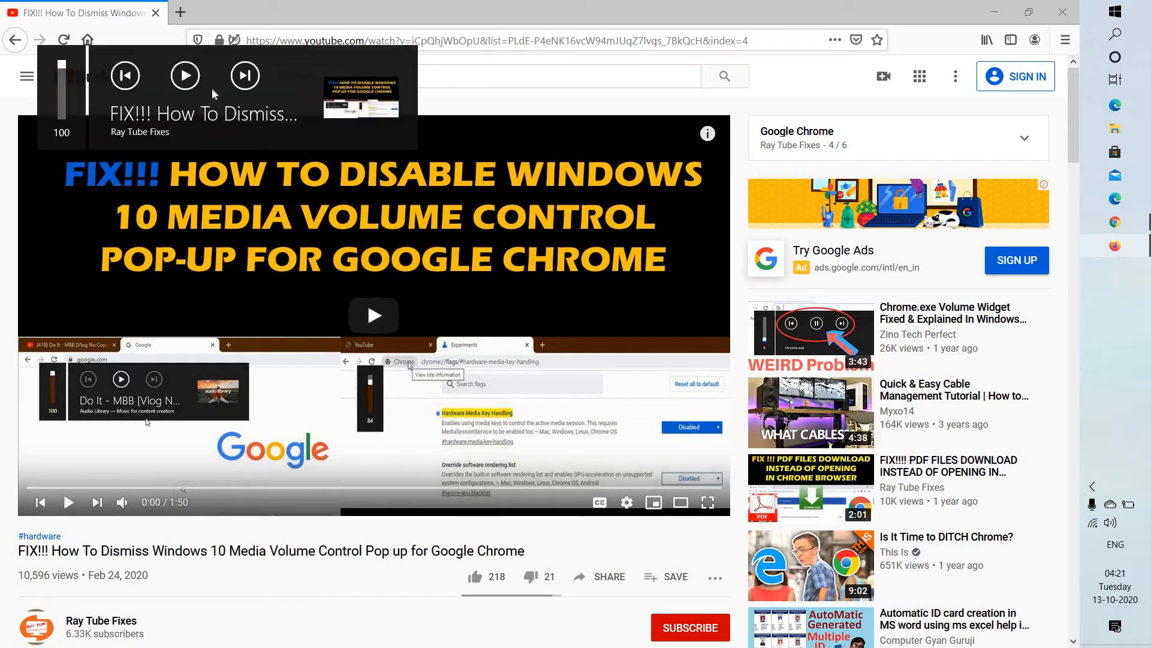
mouse_move(199, 37)
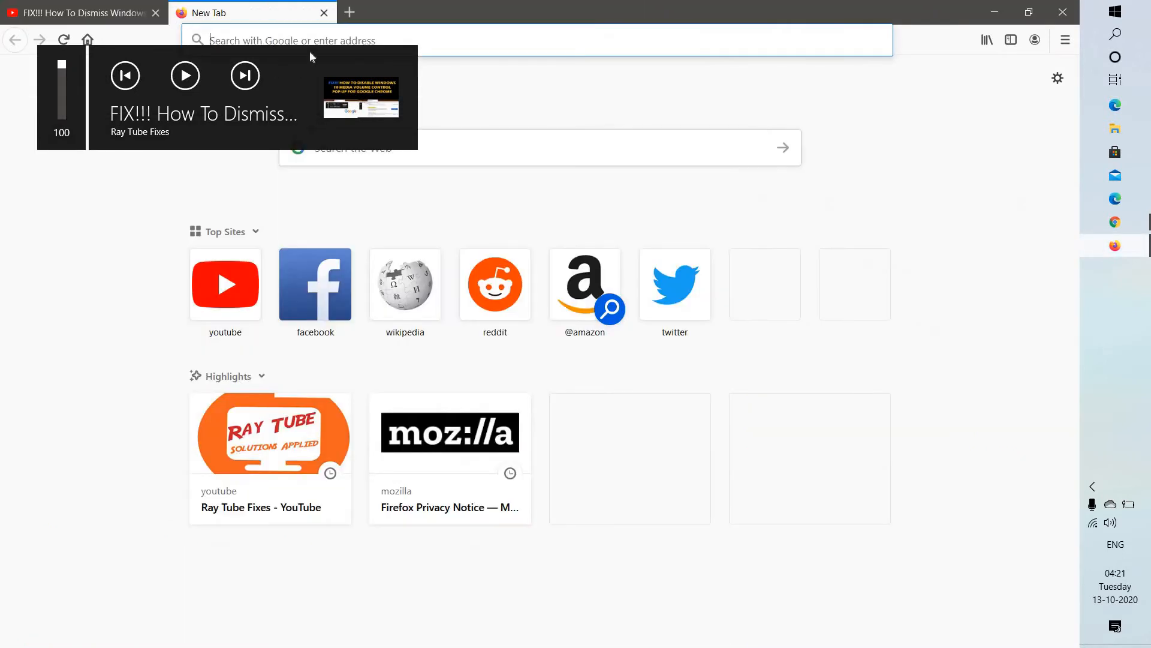
mouse_move(294, 36)
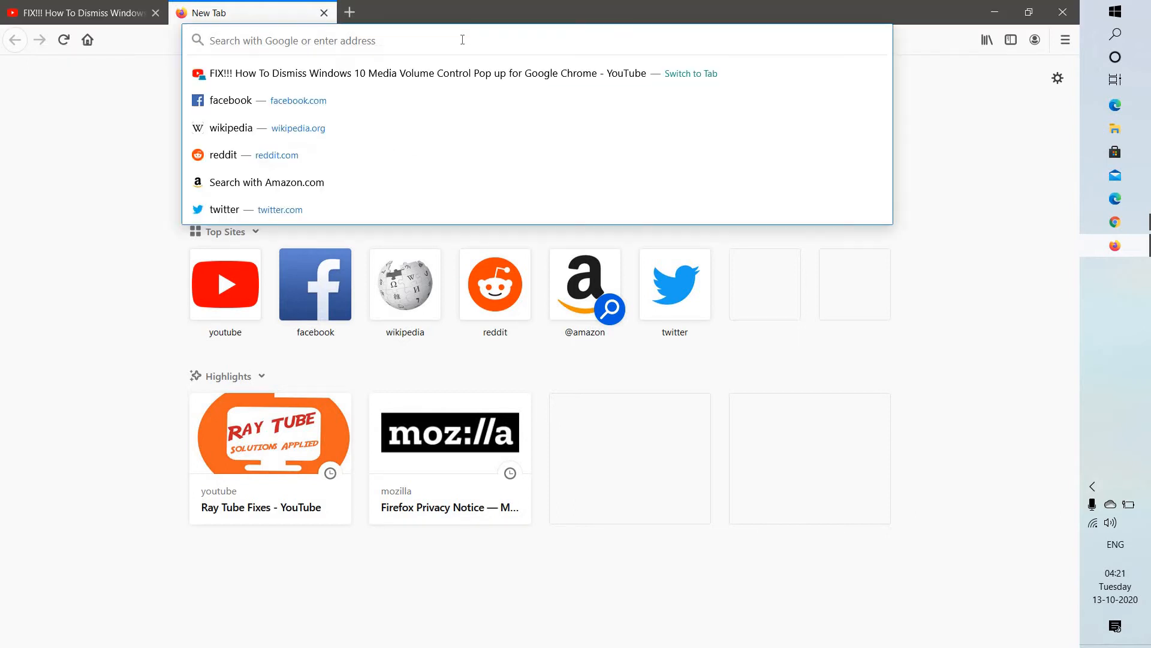
Step: Load the about:config page in the new tab
text(about)
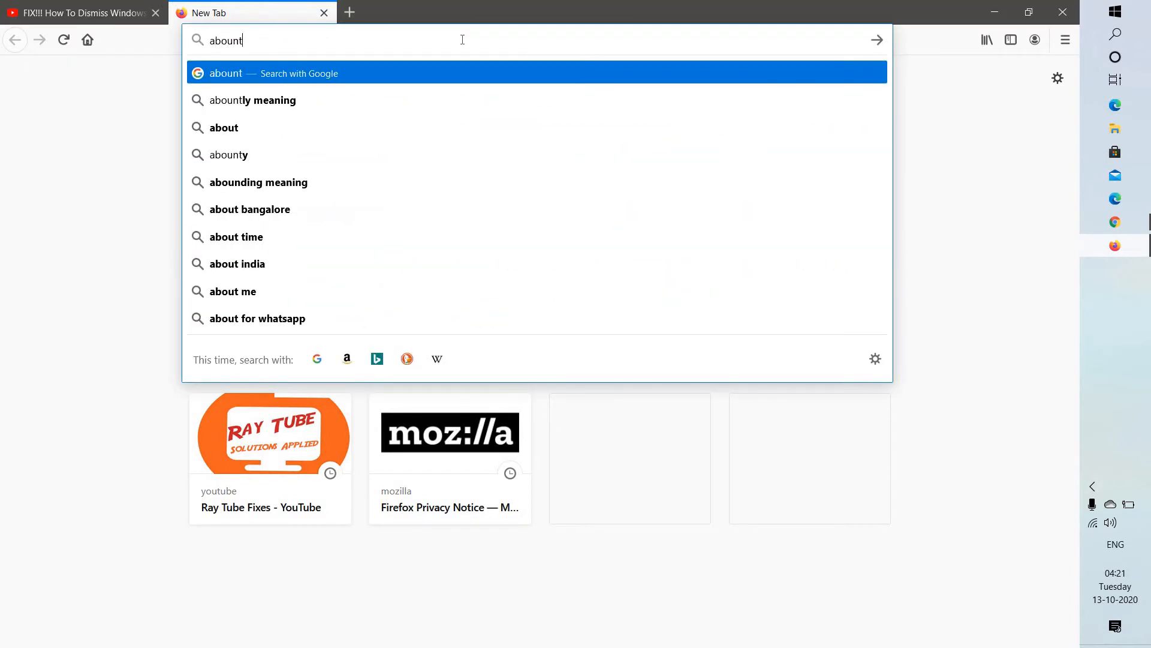
key(BackSpace)
text(t:config)
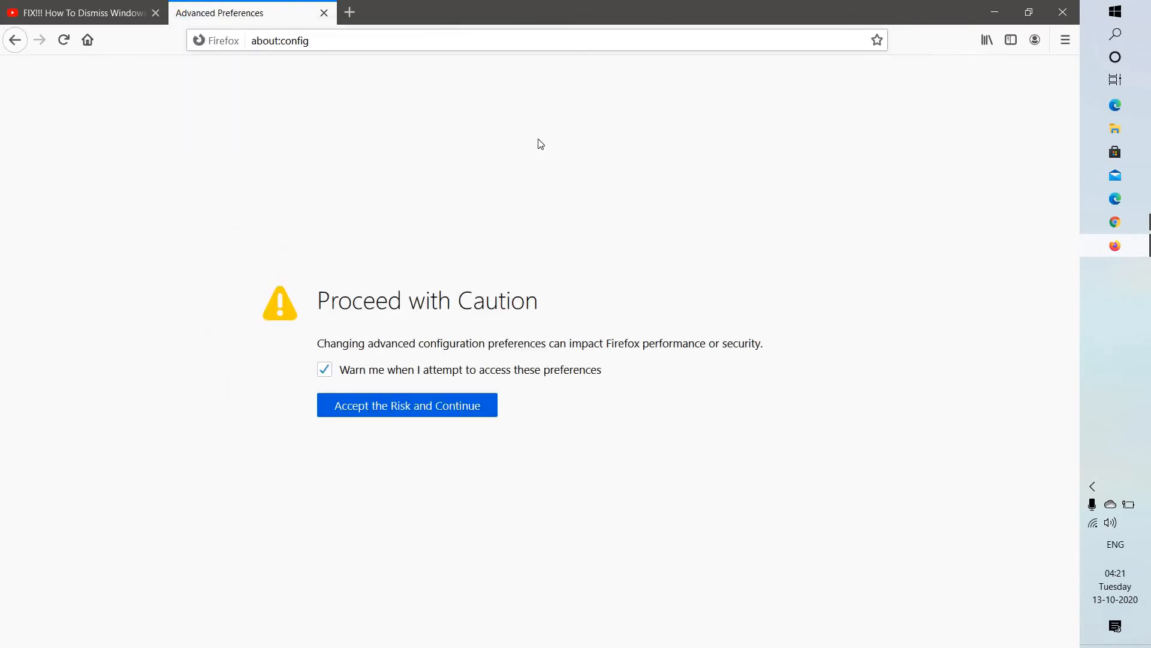
mouse_move(580, 372)
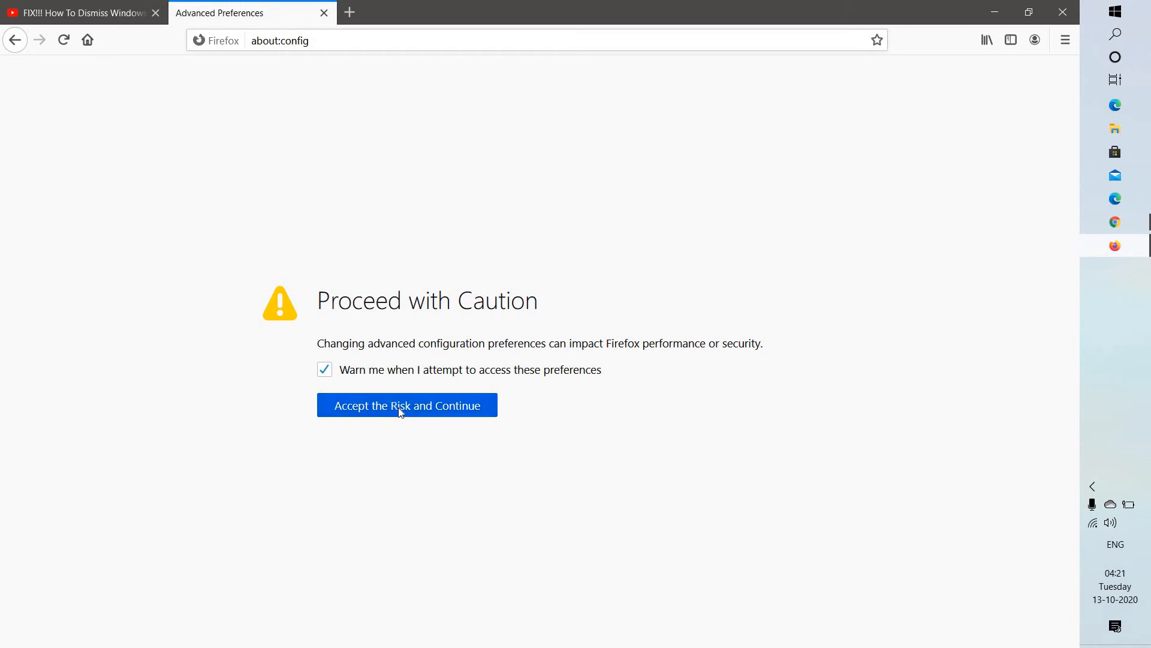
Step: Accept the risk warning to reach the advanced preferences search
click(406, 405)
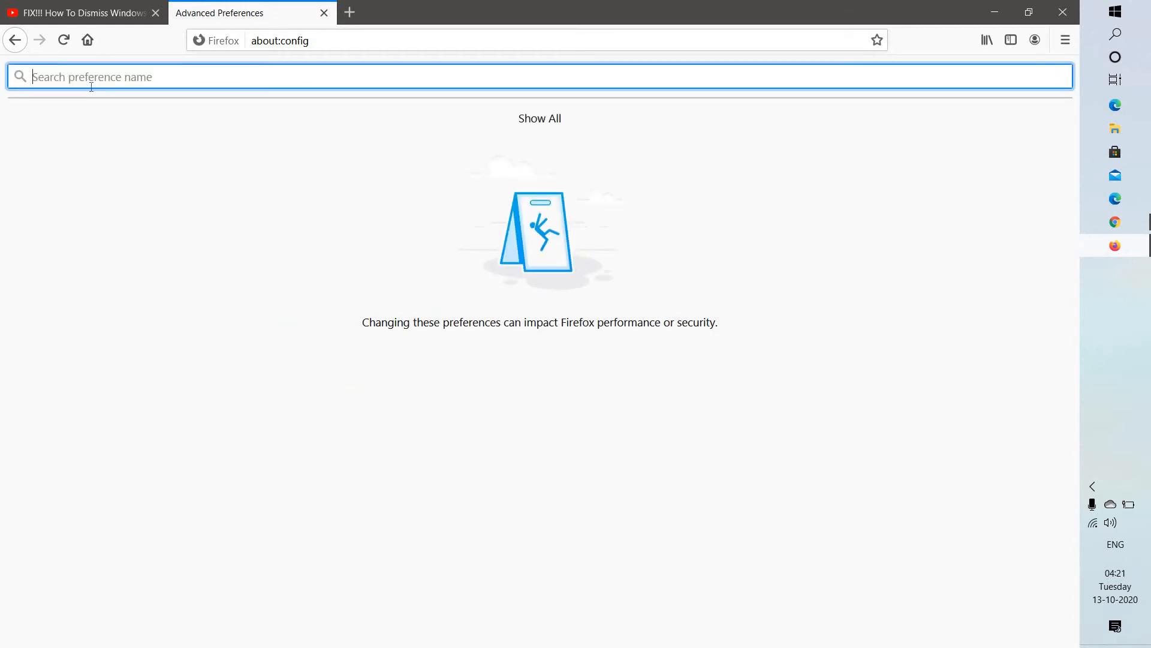
Step: Find media.hardwaremediakeys.enabled and toggle it from true to false
text(media.hardwaremediakeys.enabled)
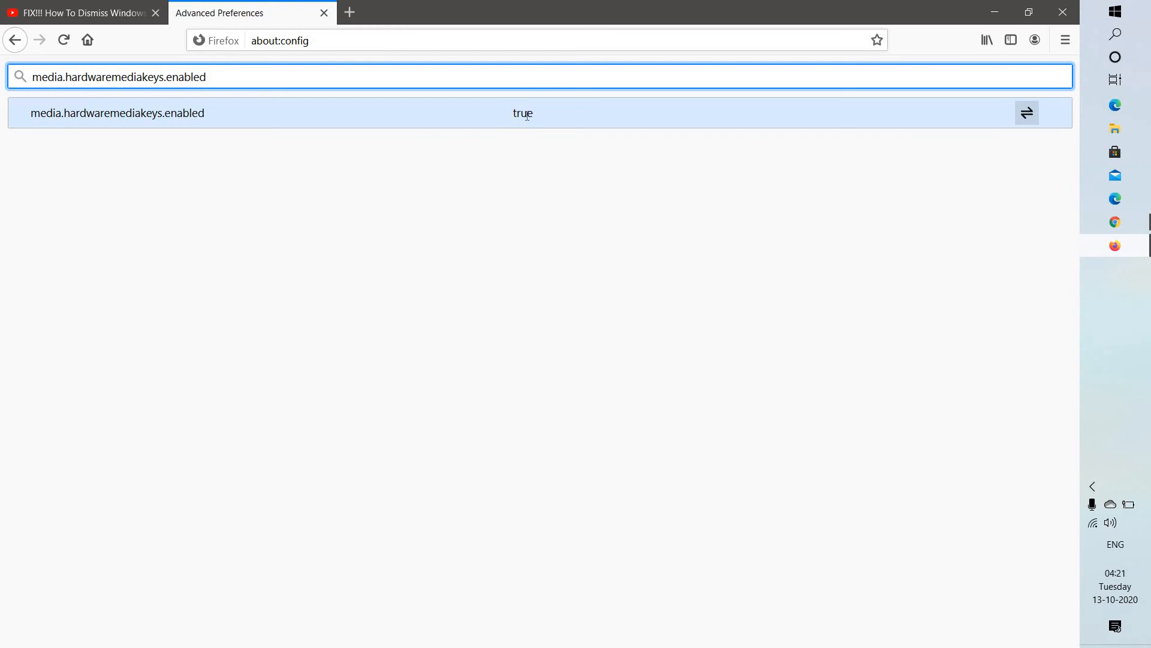
mouse_move(1026, 113)
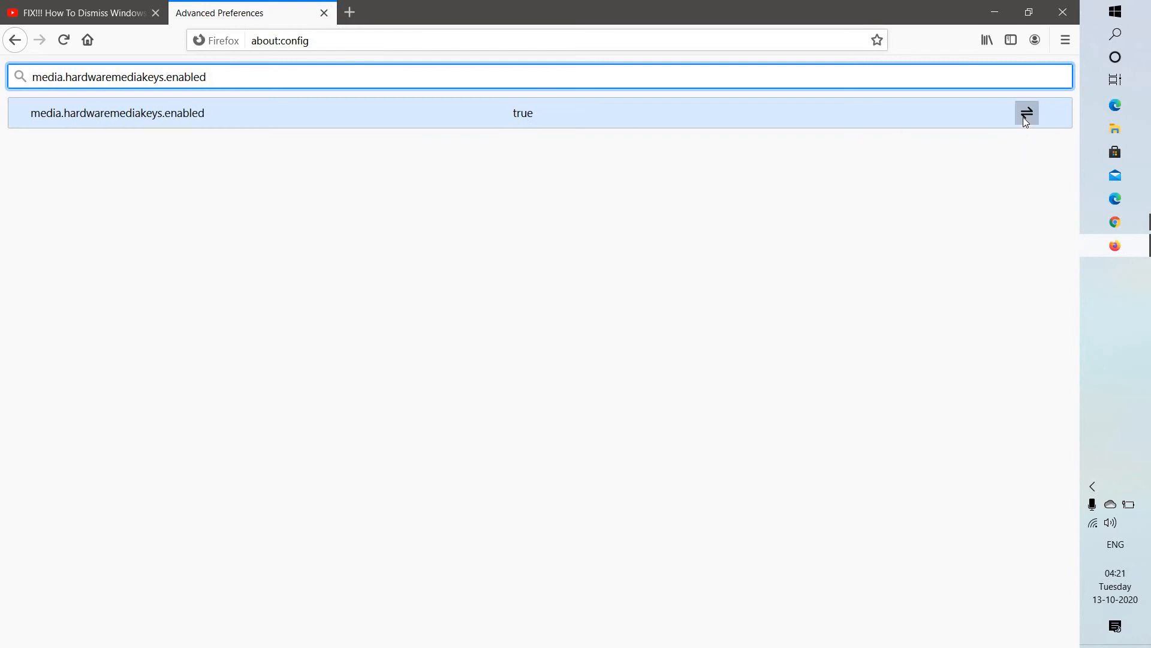
click(1026, 112)
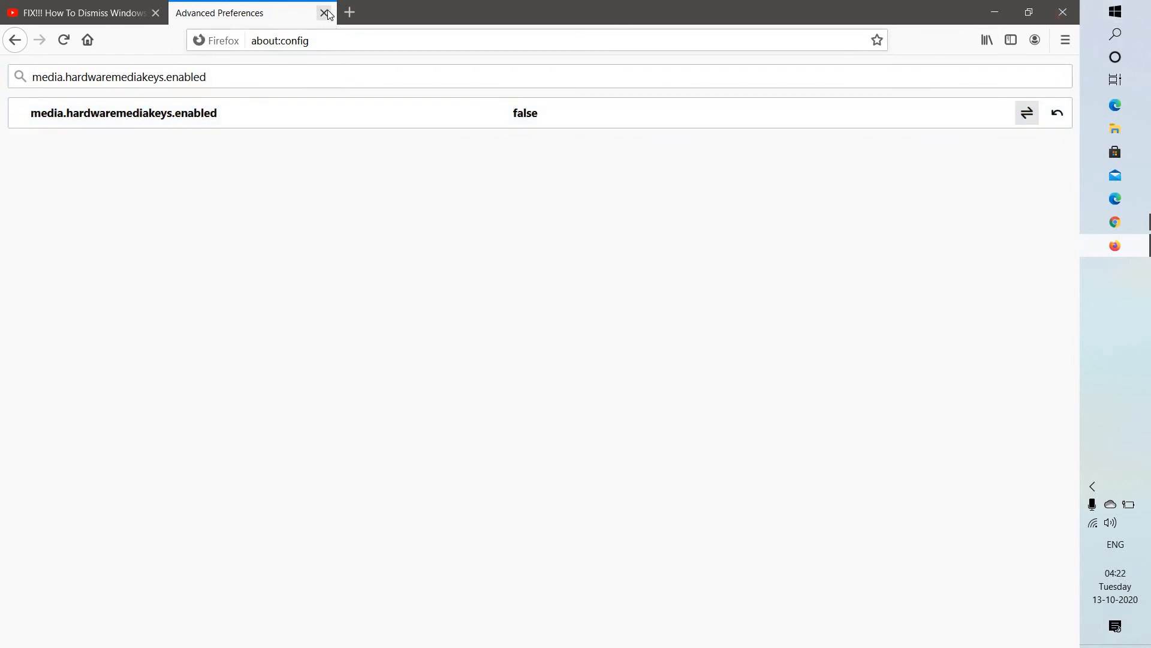
mouse_move(325, 14)
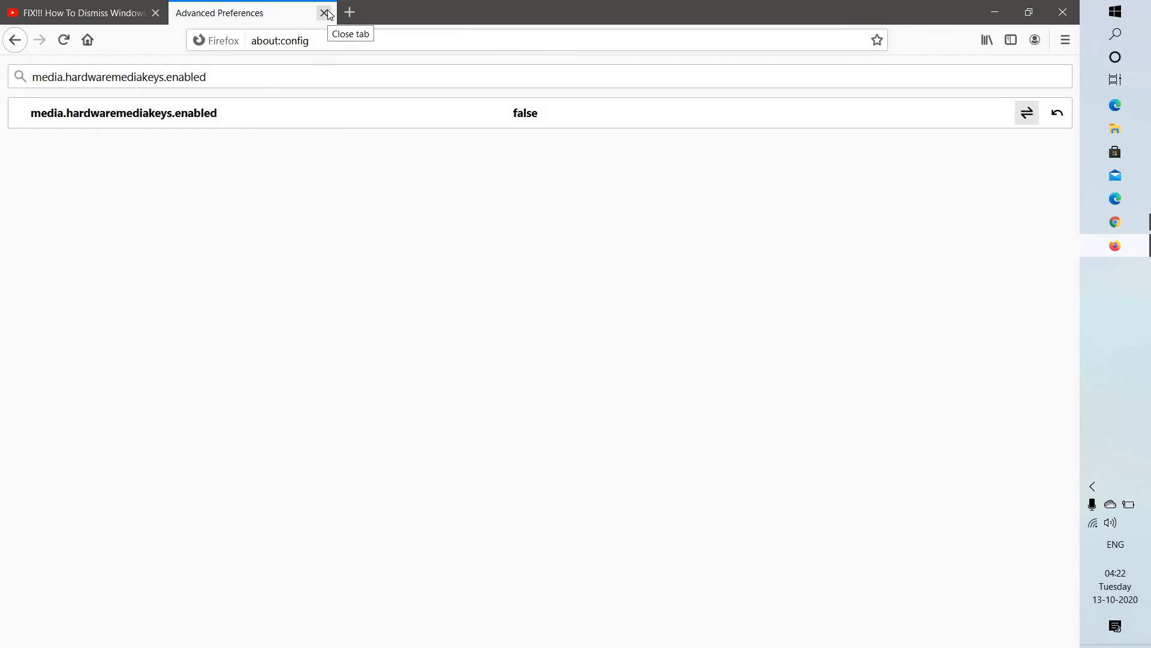
Step: Close the about:config tab, open a new tab, and switch between it and YouTube
click(326, 13)
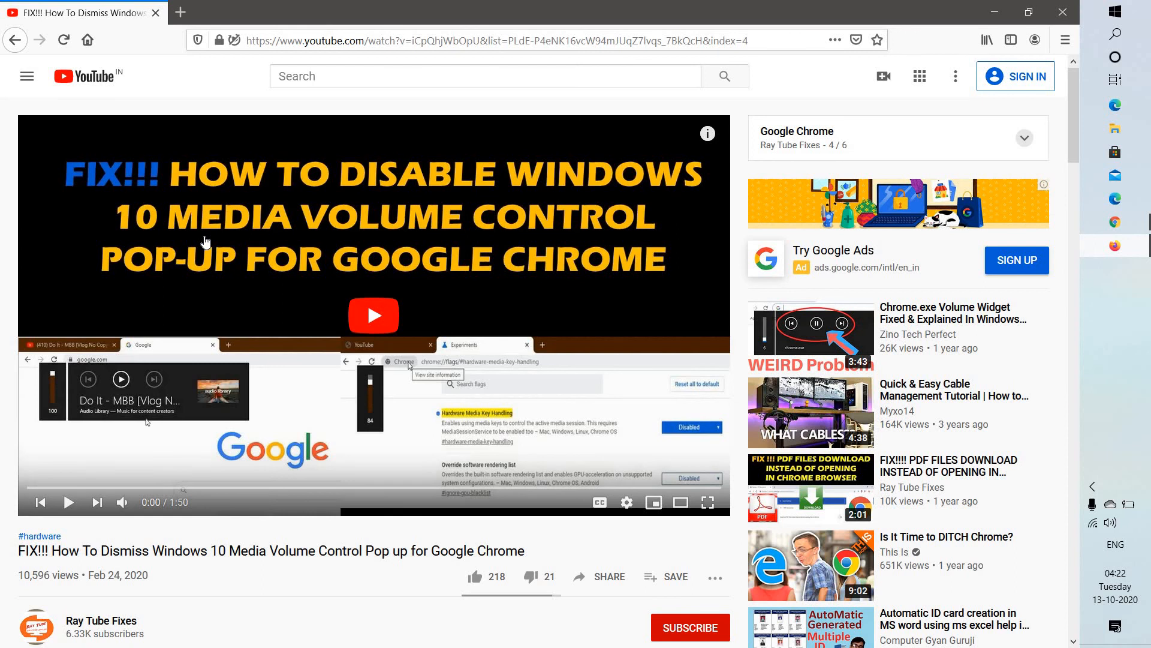
mouse_move(114, 45)
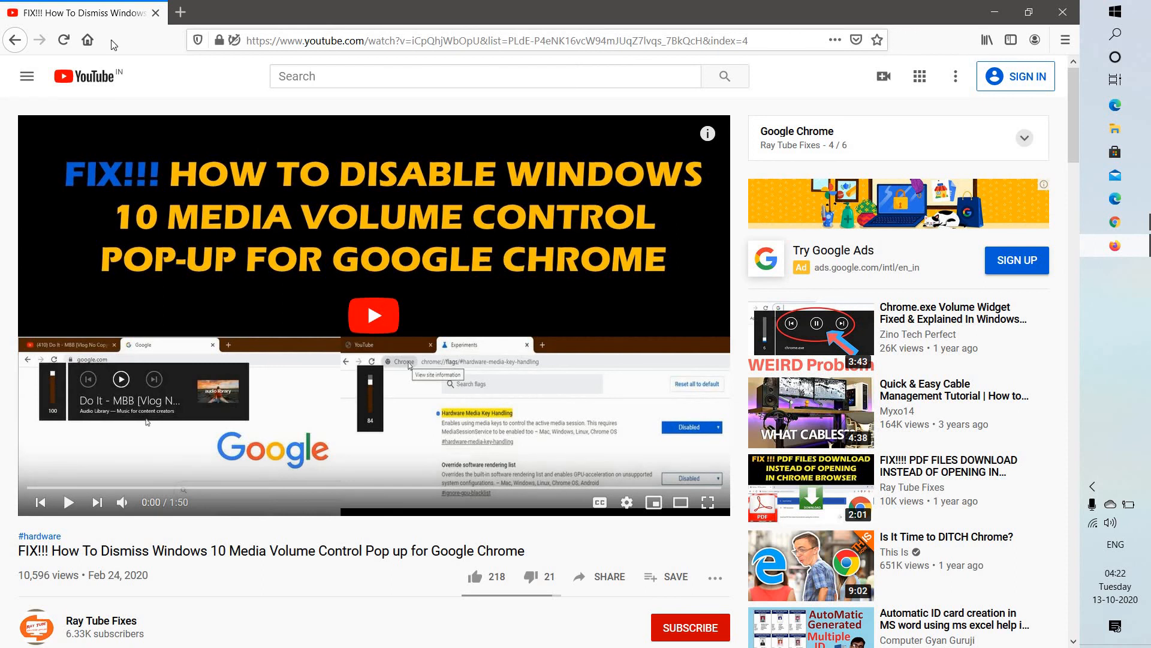
click(180, 12)
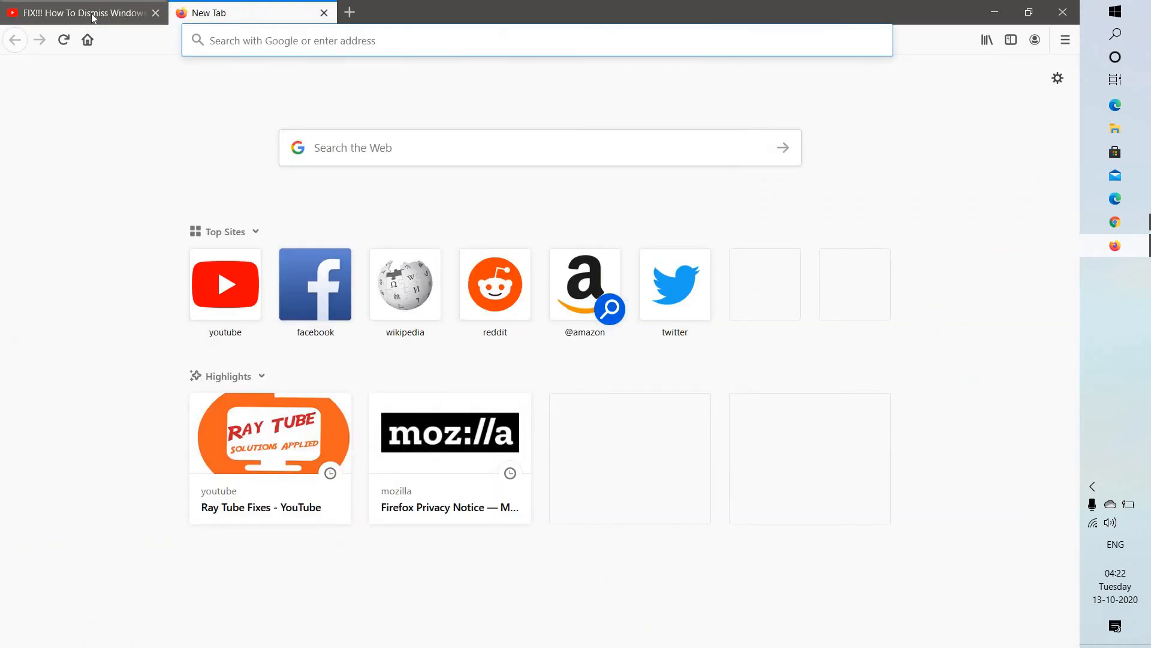
click(81, 13)
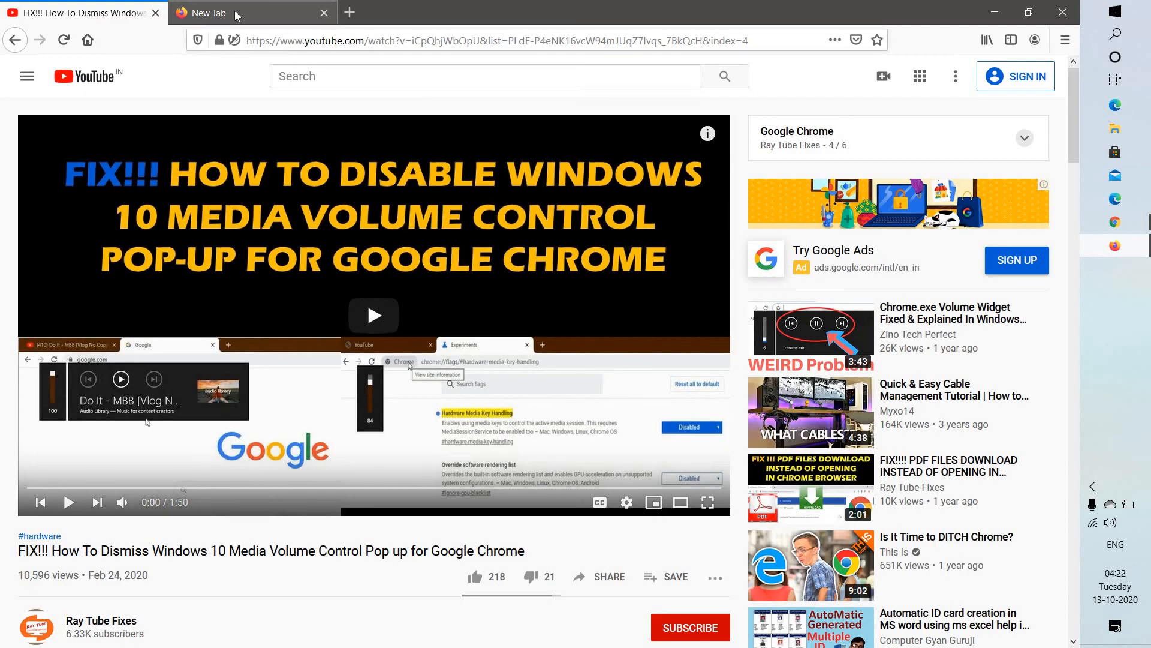
click(250, 13)
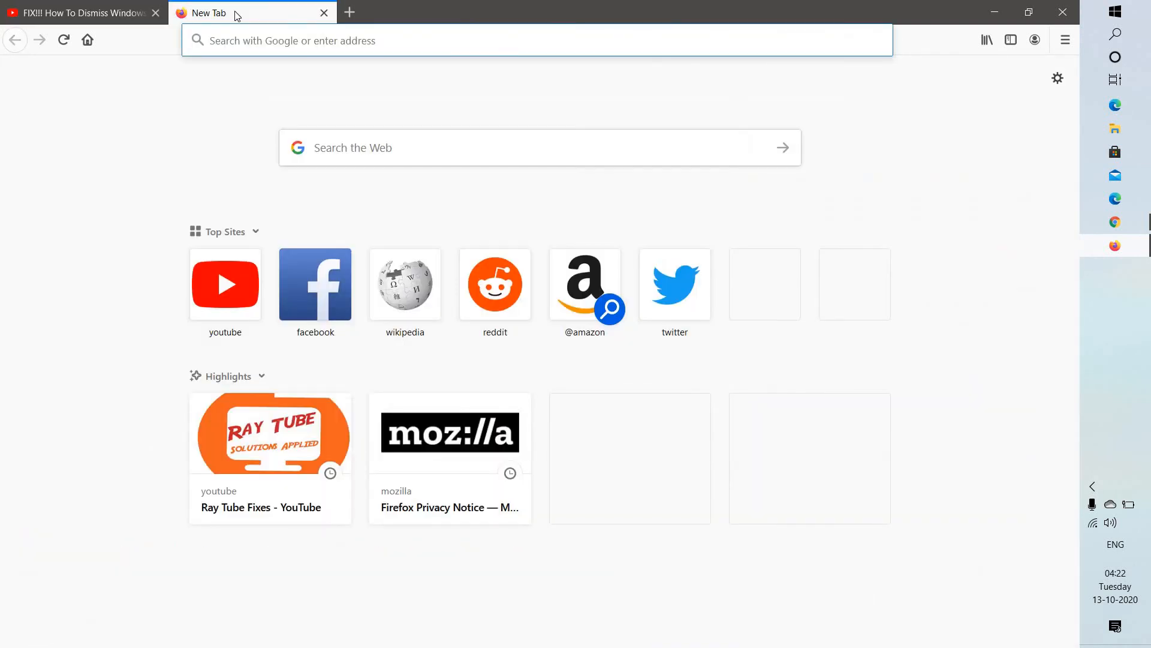